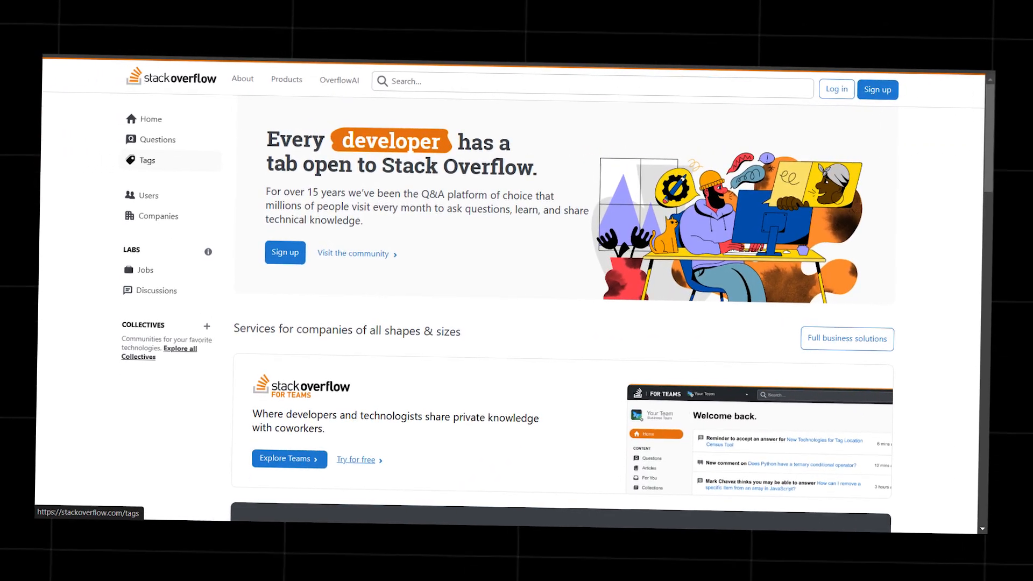
pyautogui.scroll(-3)
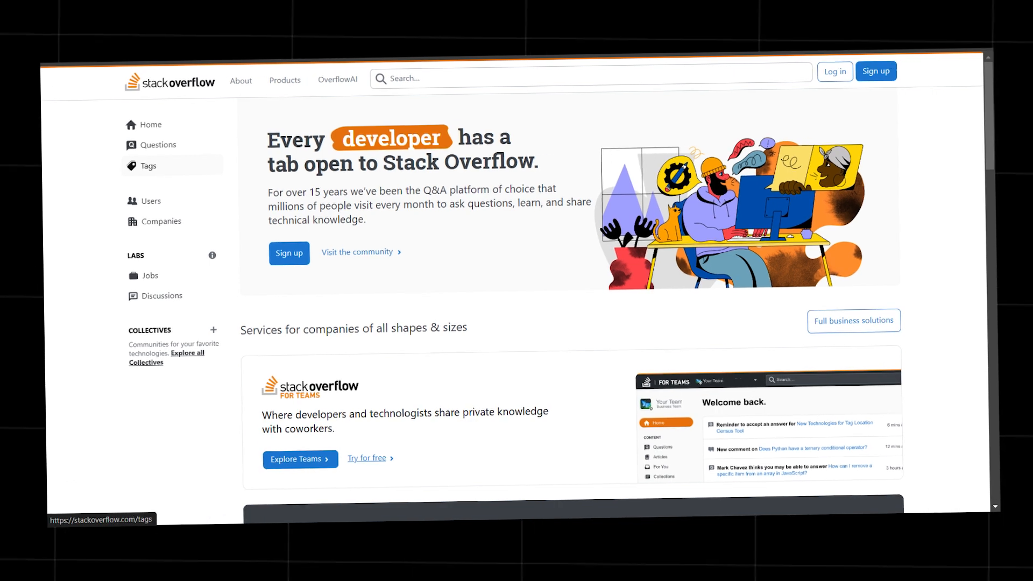